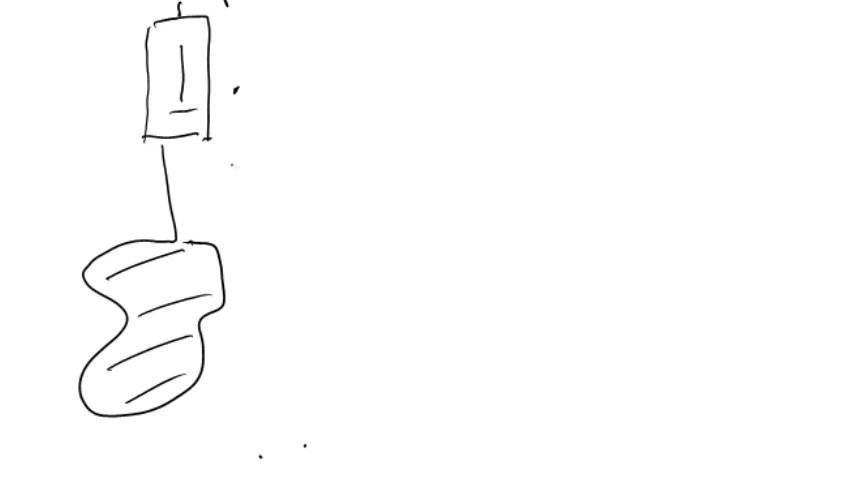
Sketch the tank's left wall and a dashed water surface line across the string.
left_click_drag(345, 53, 240, 92)
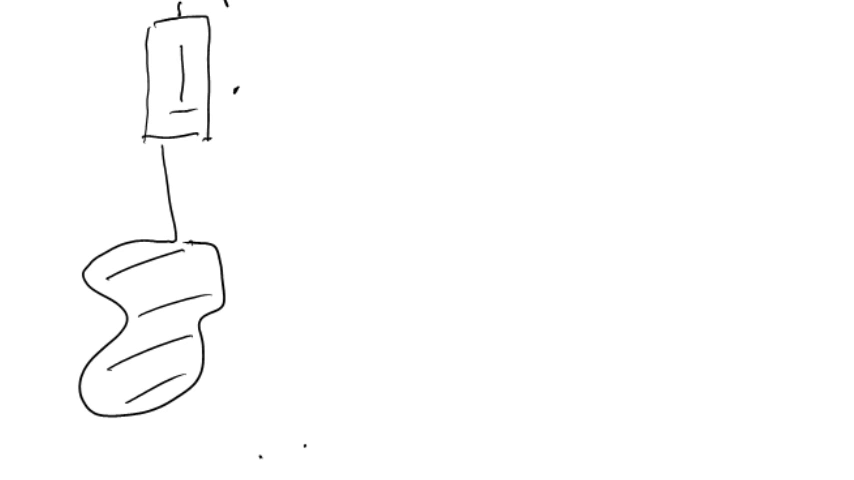
left_click_drag(33, 185, 220, 470)
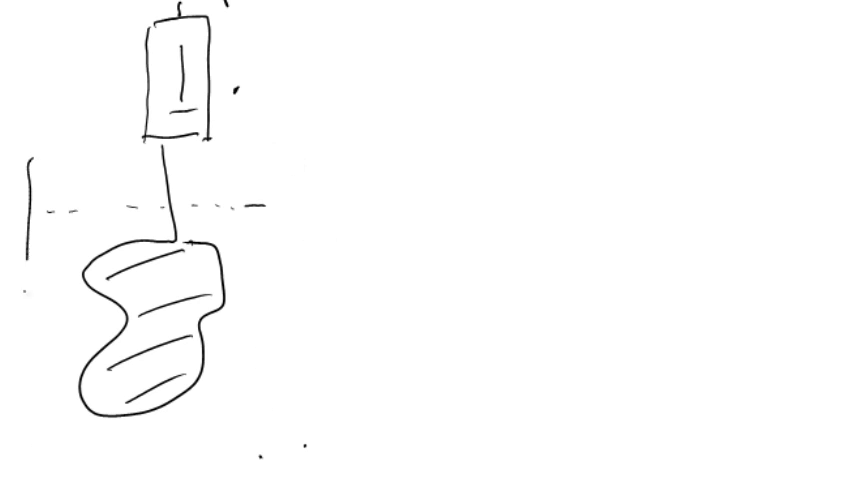
Finish the tank with water dashes, the submerged object, and arrows labelled B up and m down.
left_click_drag(30, 165, 290, 460)
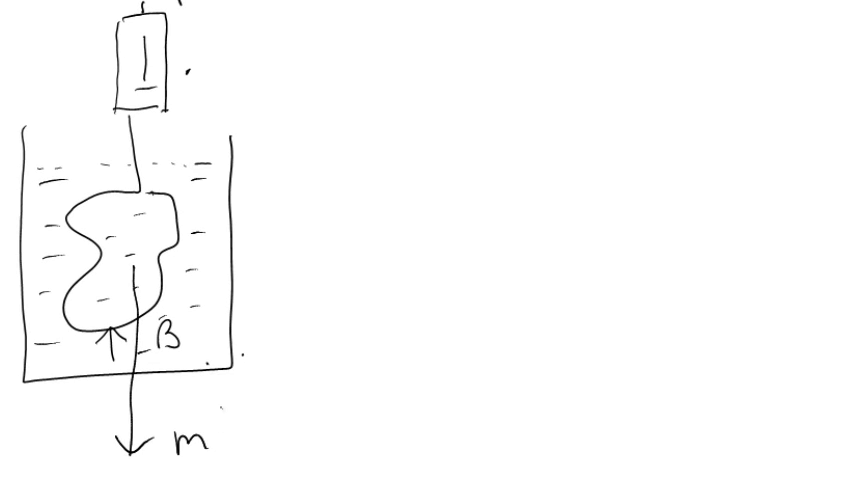
Append 'g to the m label to make m'g, and circle B.
type("'g")
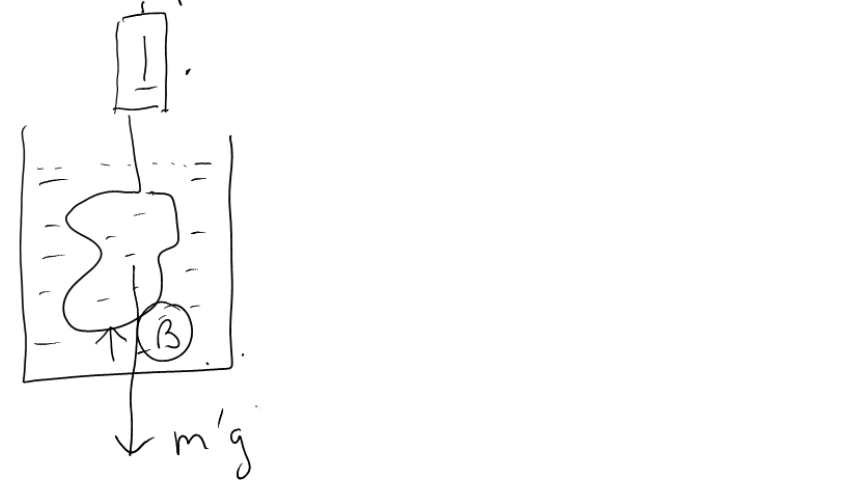
left_click_drag(160, 415, 250, 460)
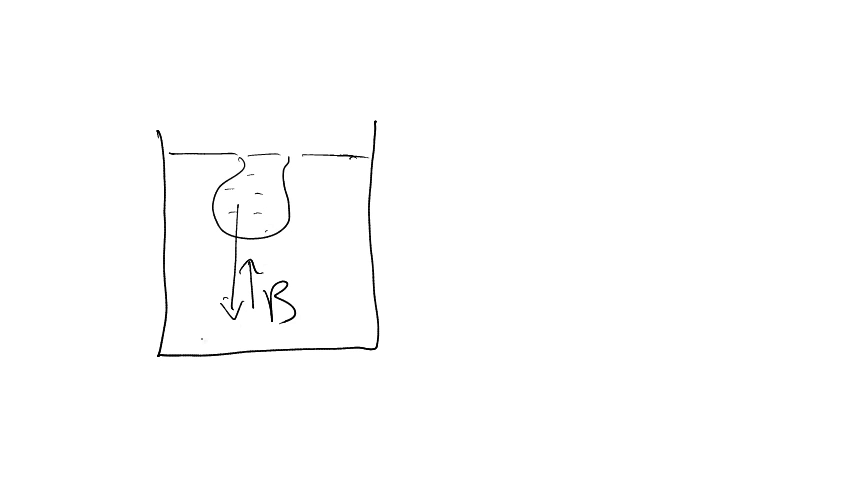
Write m'g beside the downward arrow in the second beaker.
type("m'g")
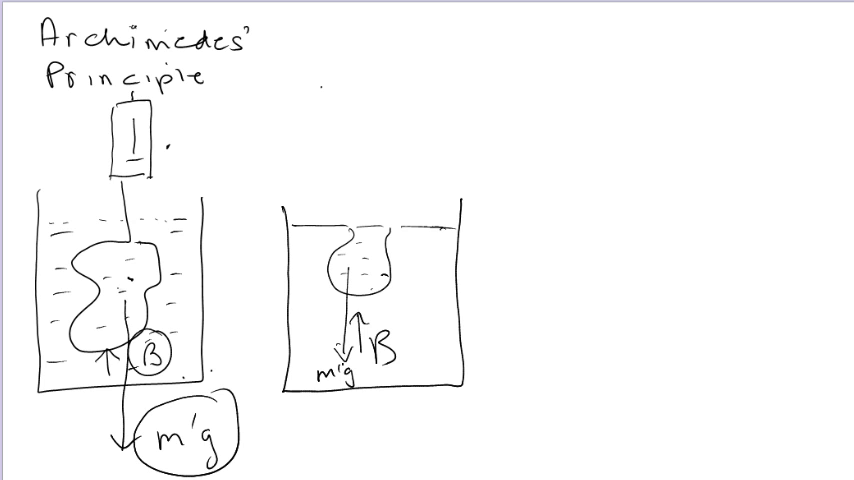
On a blank page, draw a water tank with a hatched block floating at the surface.
scroll("down", 3)
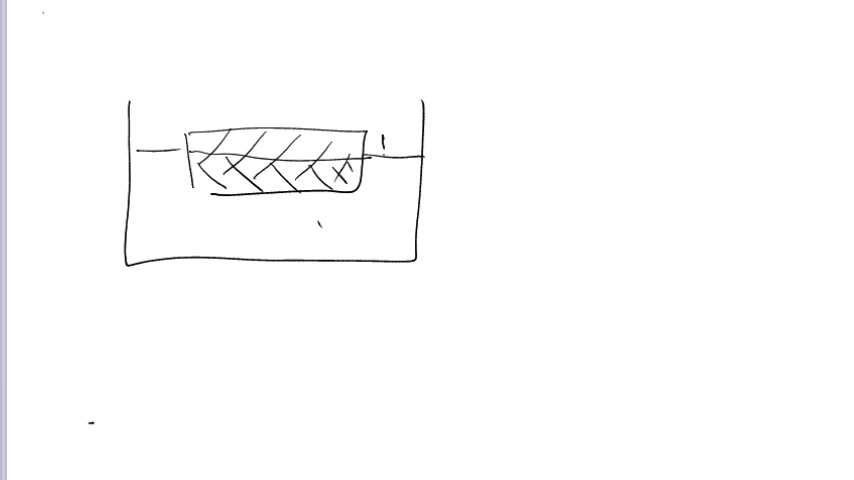
left_click_drag(385, 150, 385, 190)
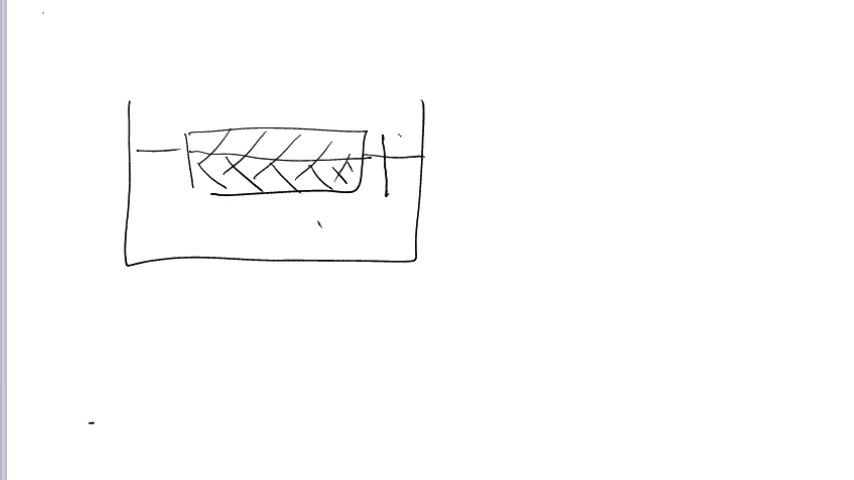